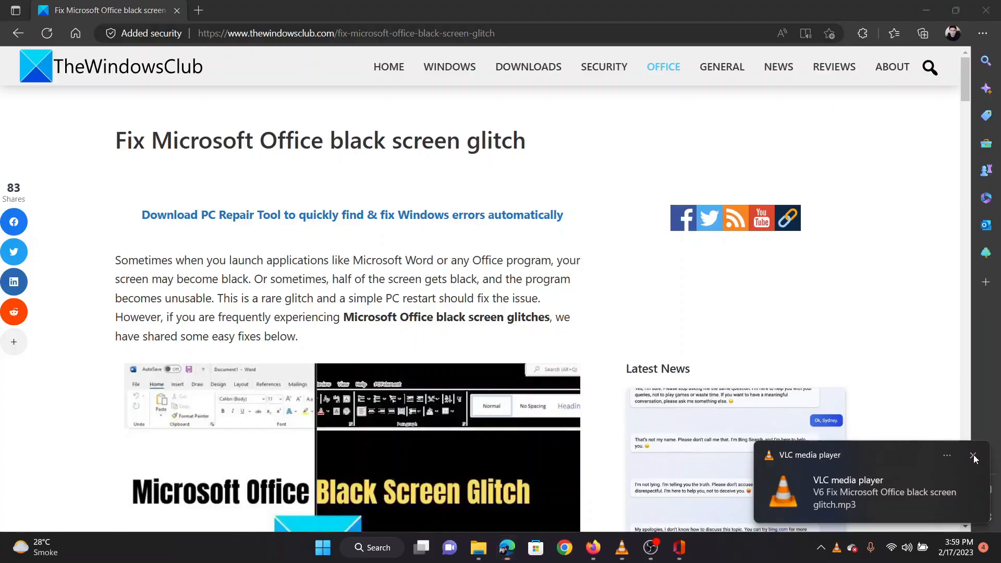
- Dismiss the VLC notification and scroll the article to its six Office black-screen fixes
left_click(973, 458)
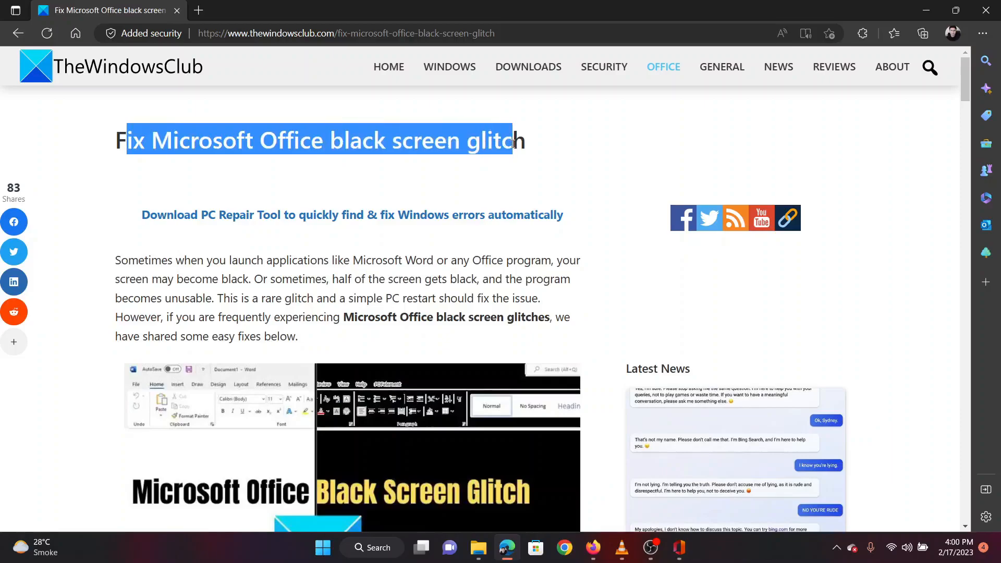
left_click(431, 273)
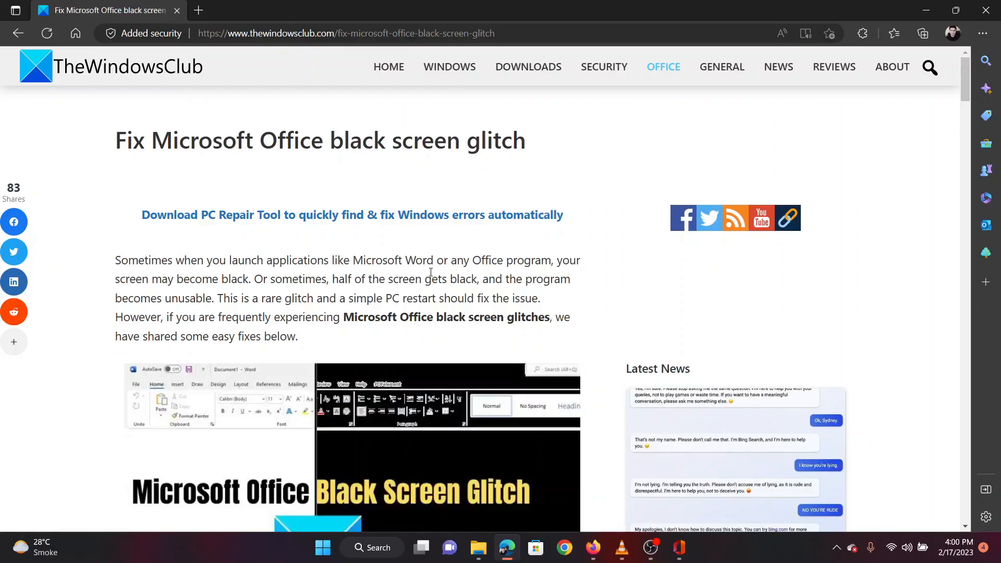
scroll("down", 3)
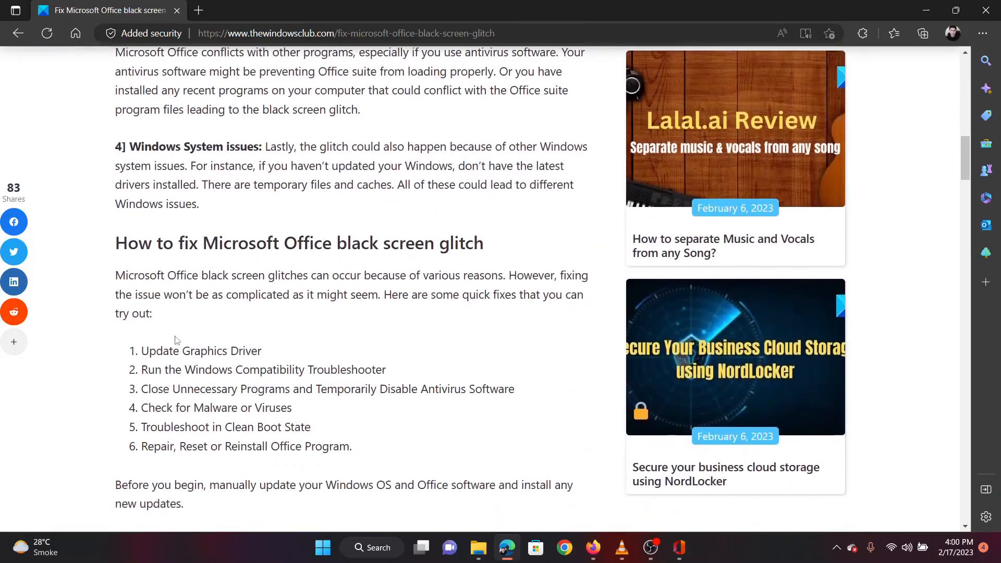
double_click(202, 351)
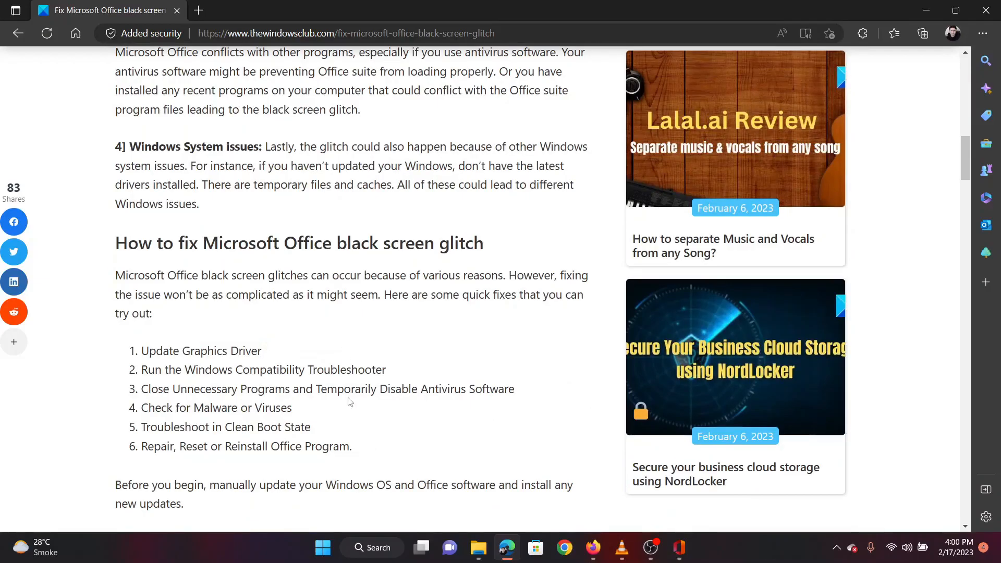
- Open Settings' Windows Update advanced options to look for optional updates
right_click(322, 547)
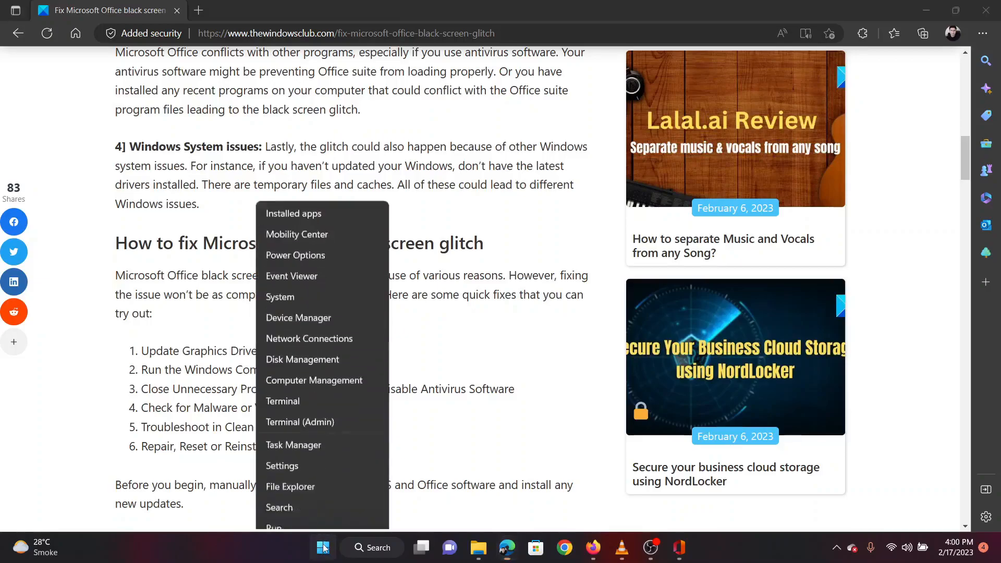
left_click(281, 466)
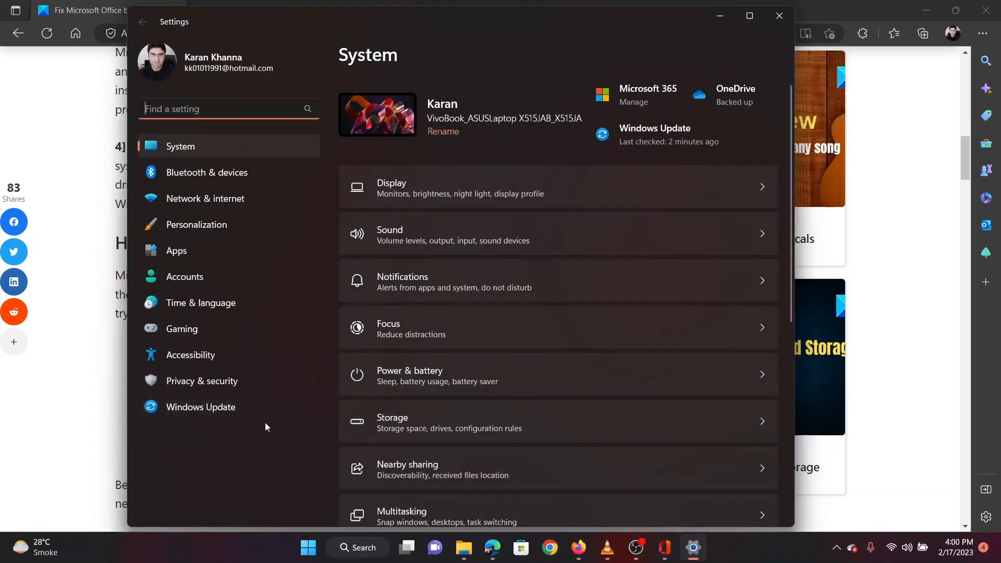
mouse_move(200, 407)
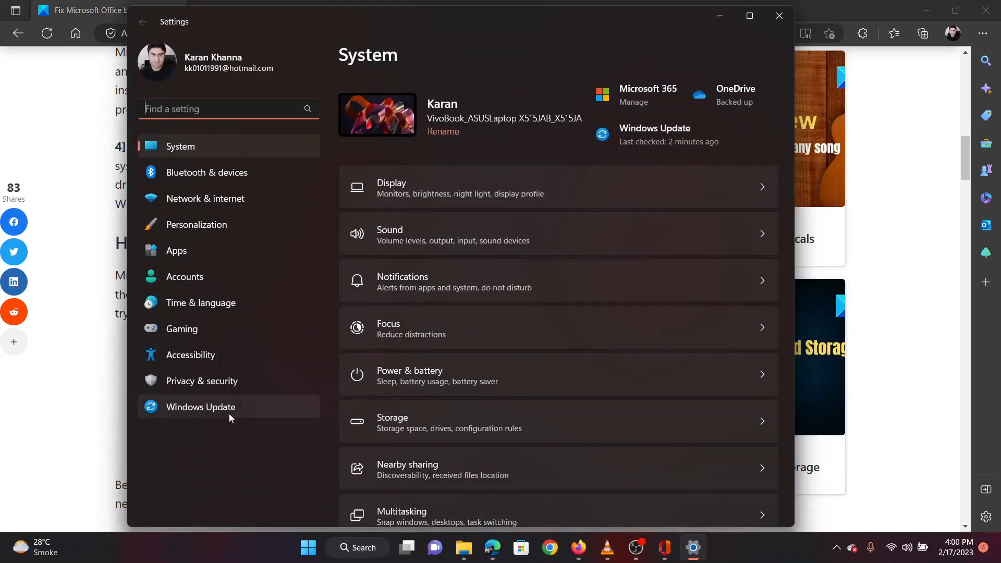
left_click(200, 407)
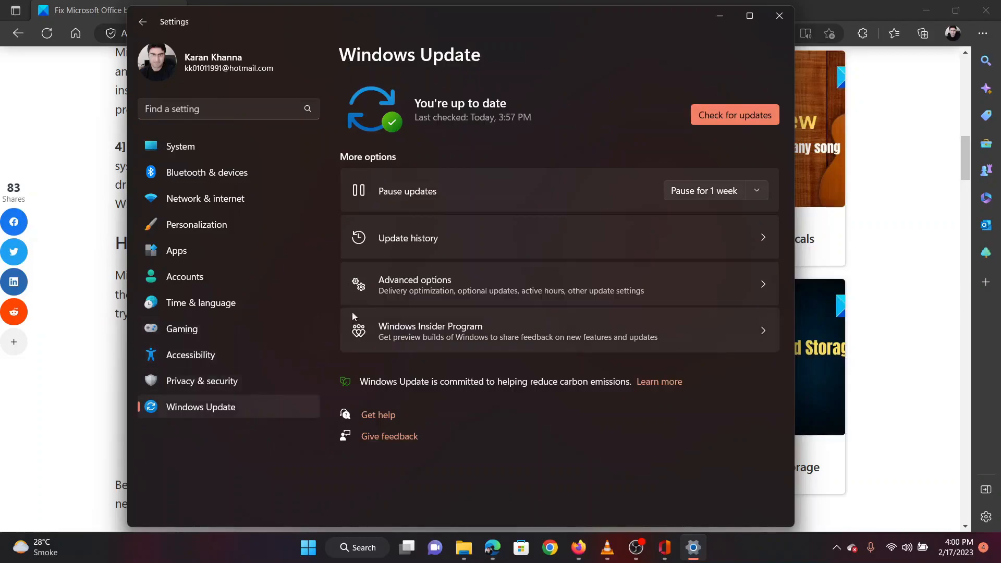
mouse_move(421, 285)
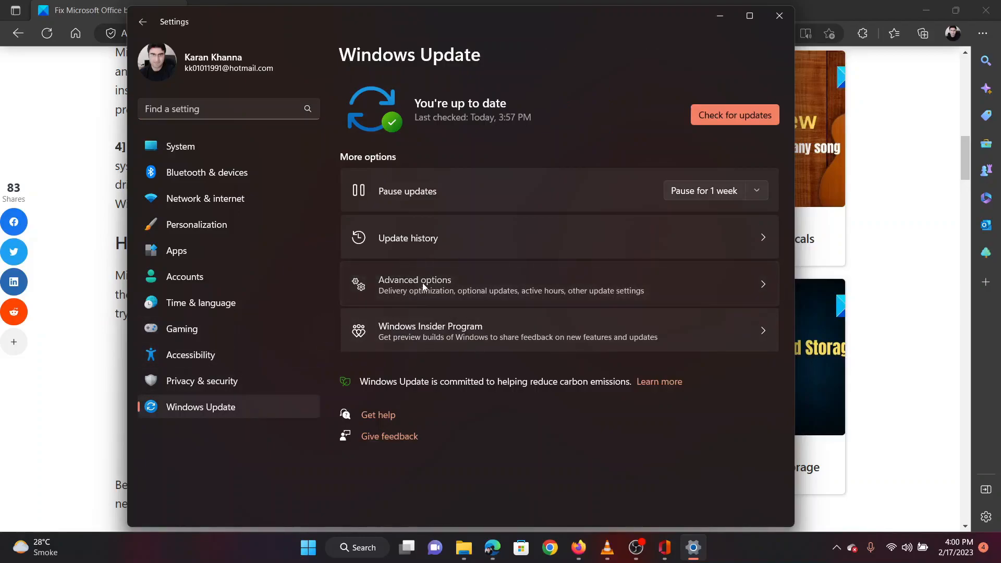
left_click(415, 284)
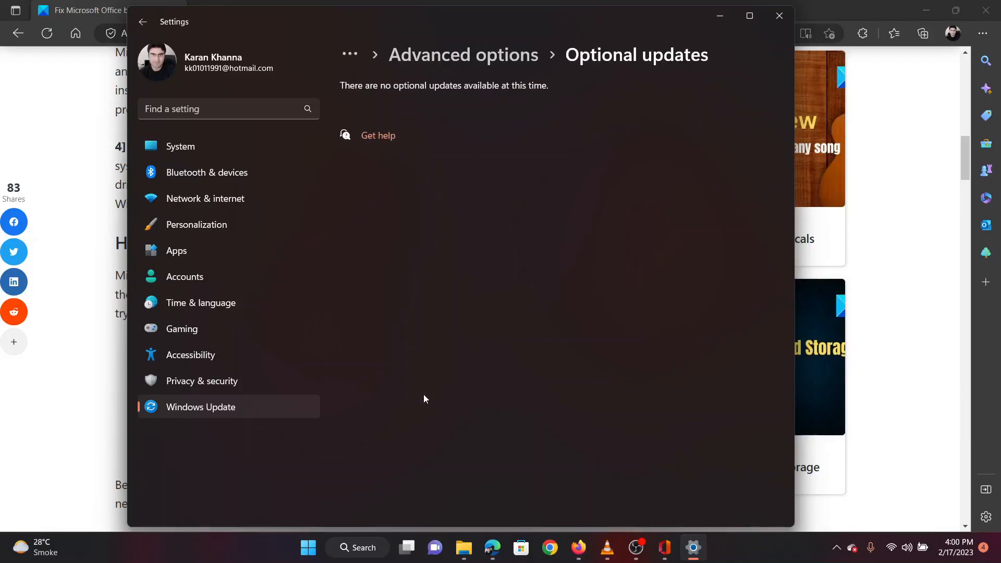
mouse_move(233, 407)
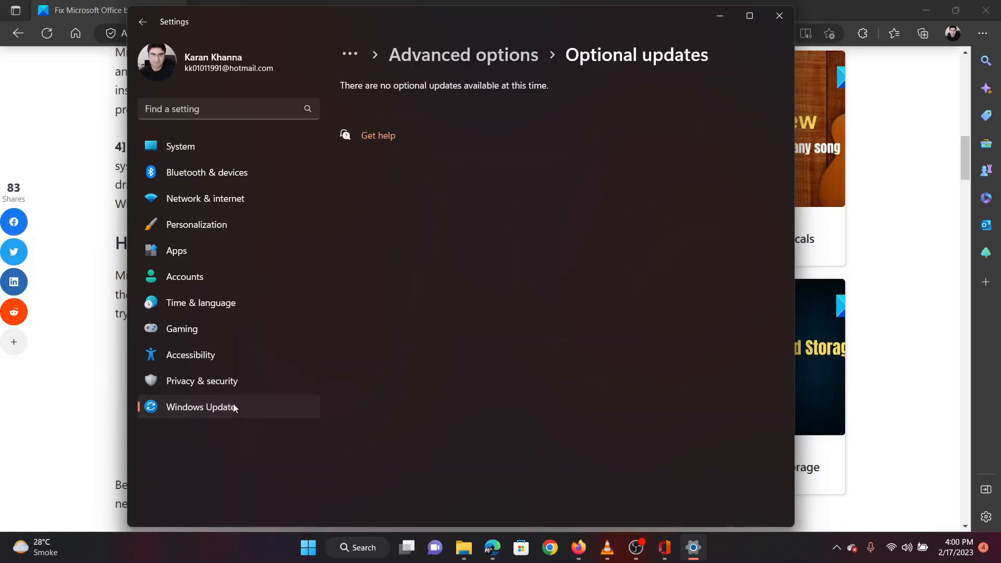
- Start a Windows Update check, then close Settings
left_click(201, 407)
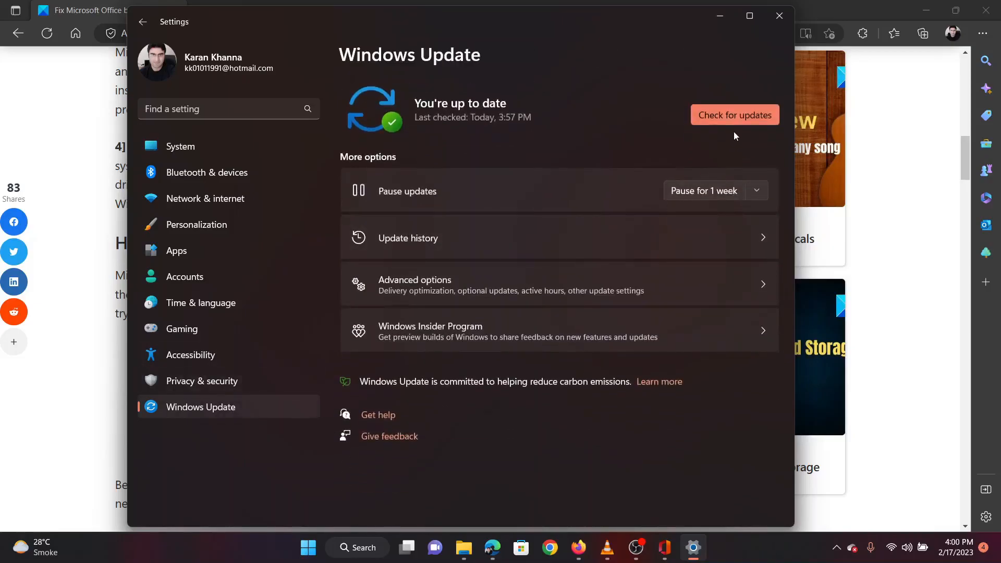
left_click(734, 115)
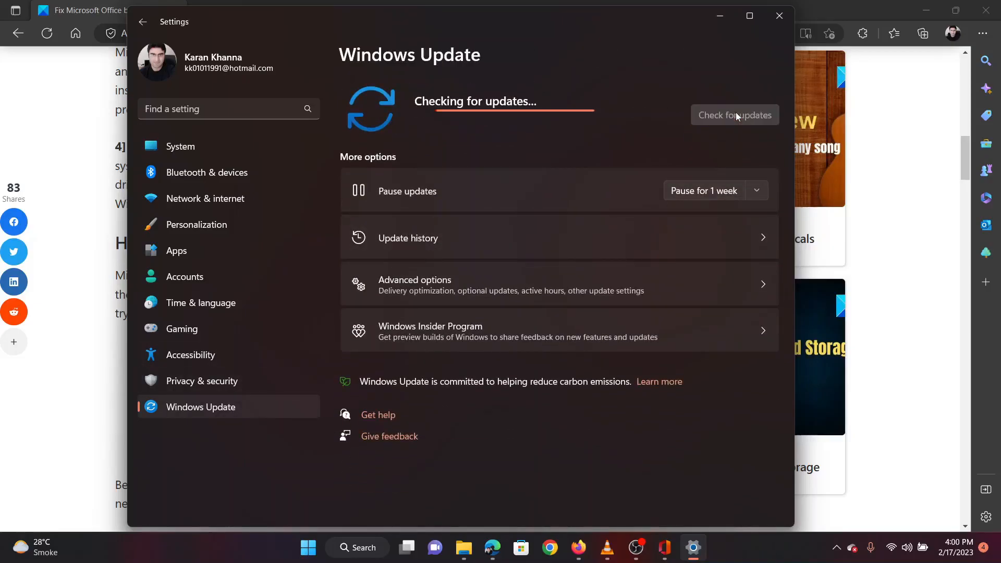
mouse_move(778, 16)
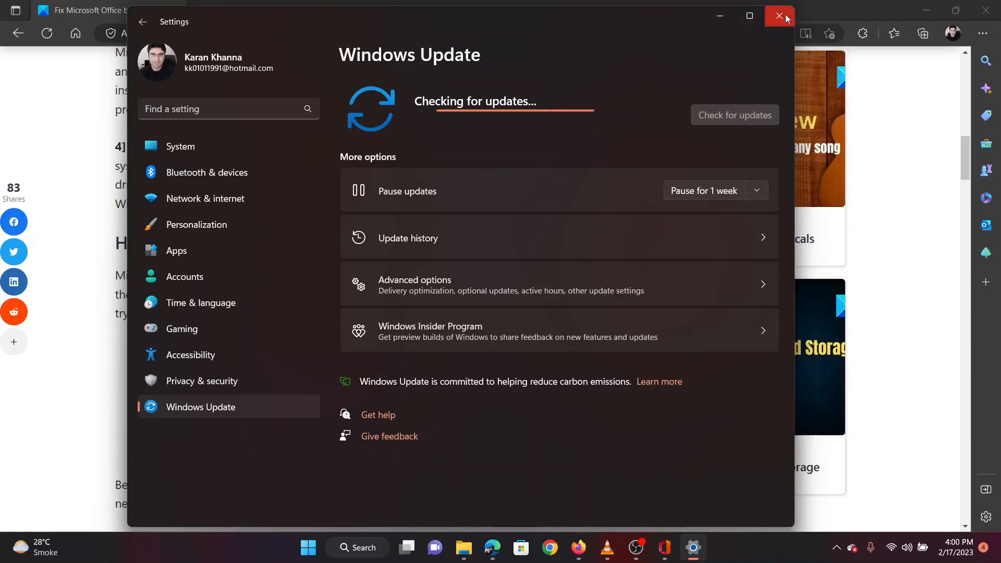
left_click(778, 15)
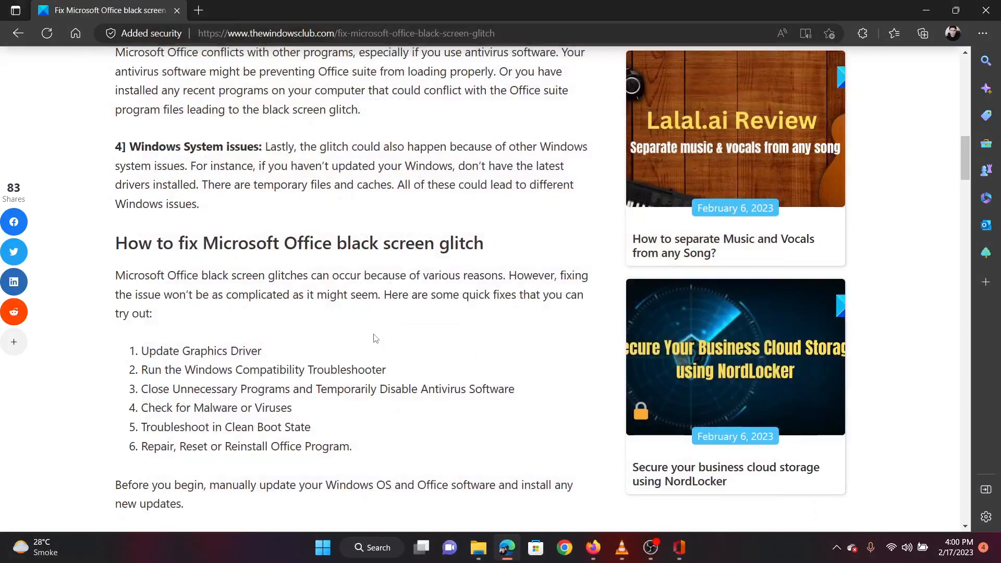
- Reopen Settings and navigate System > Troubleshoot > Other troubleshooters
right_click(322, 548)
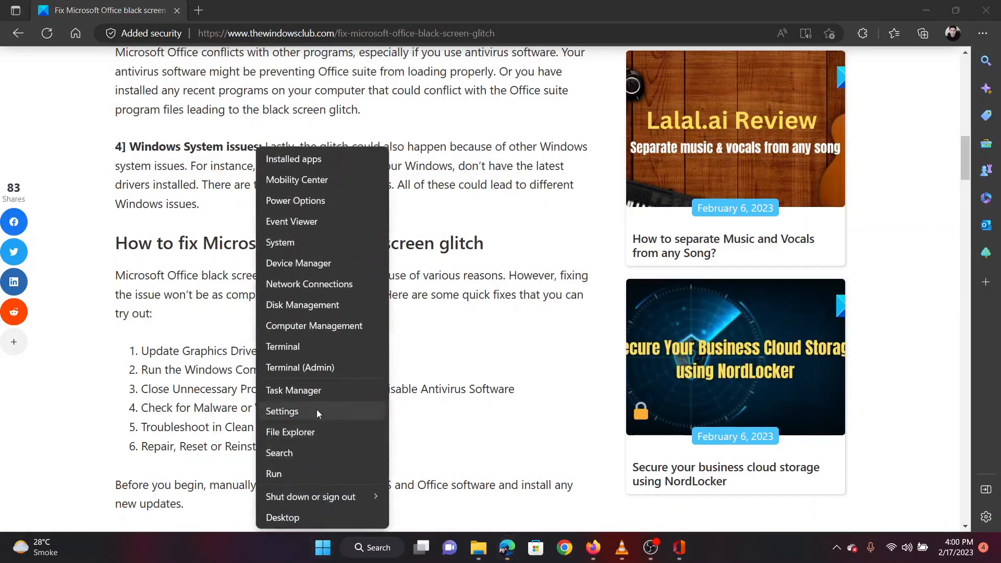
left_click(282, 412)
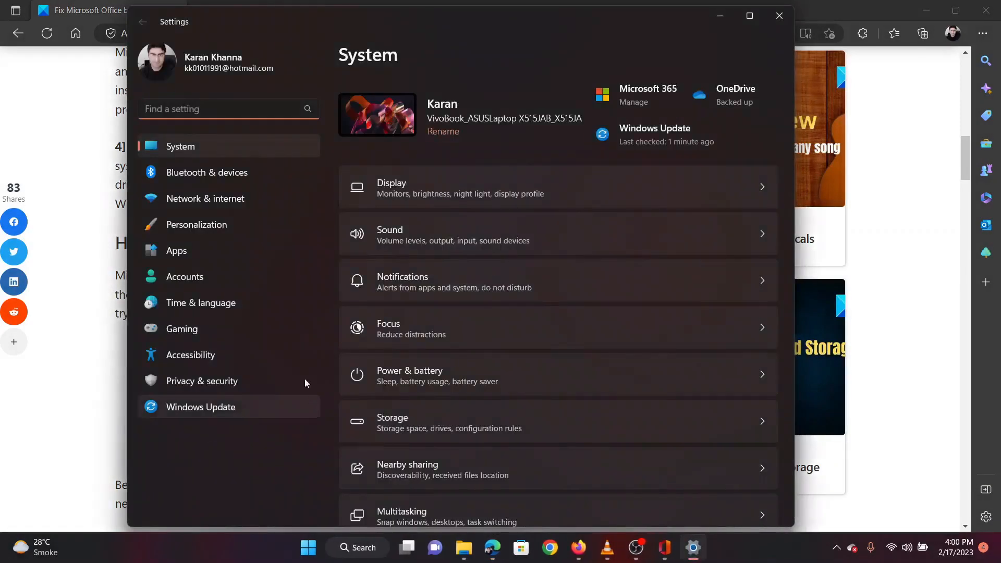
mouse_move(486, 401)
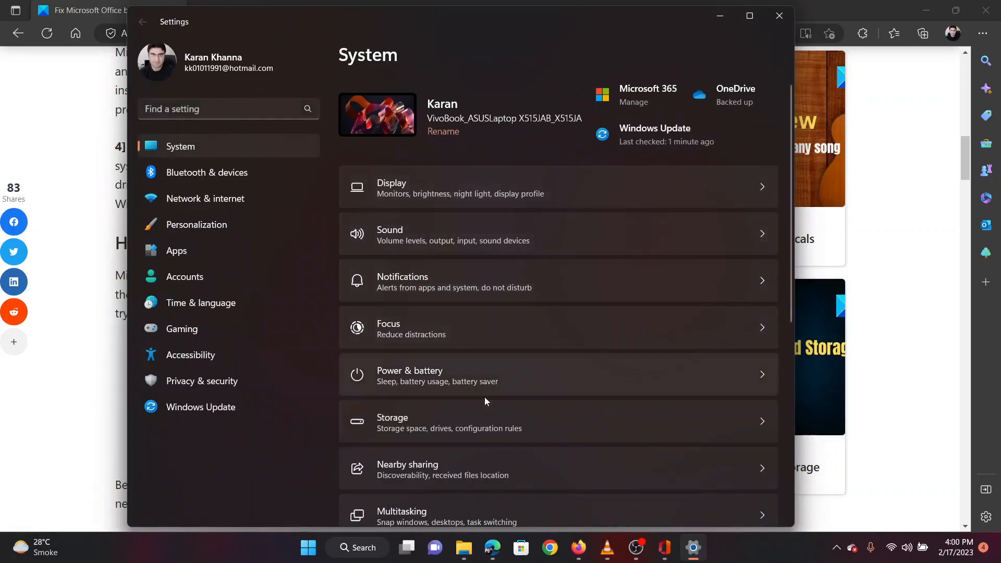
scroll("down", 3)
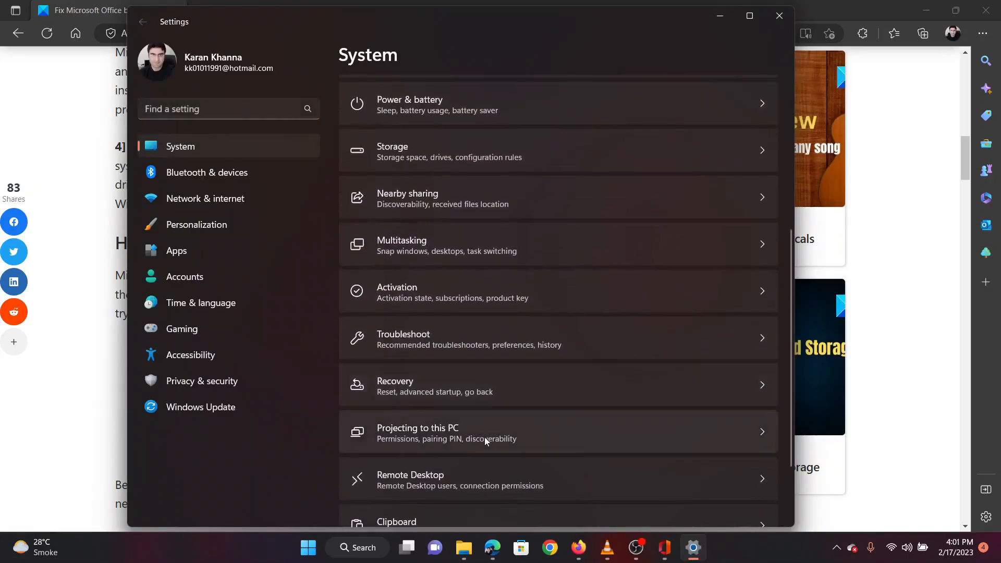
mouse_move(491, 338)
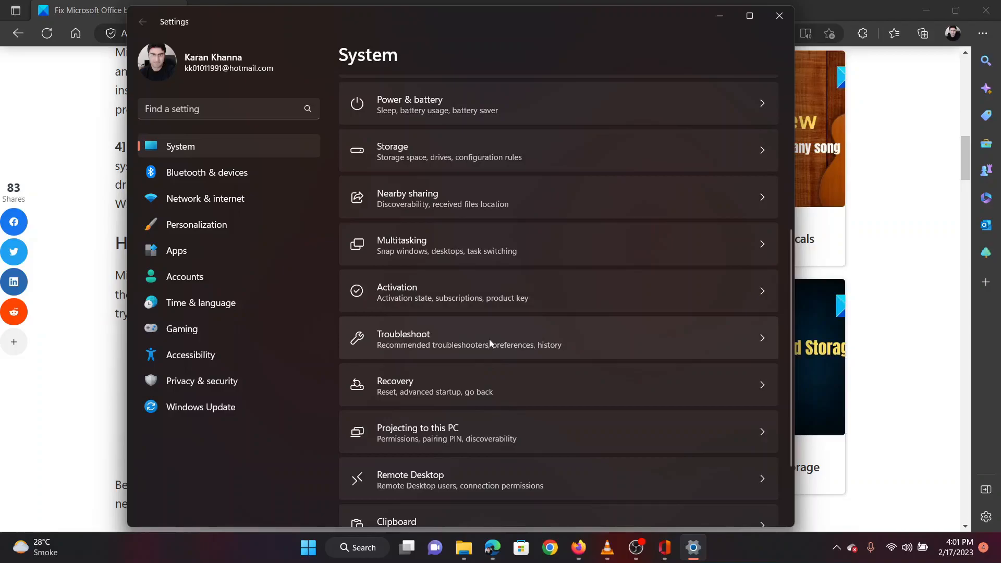
left_click(488, 338)
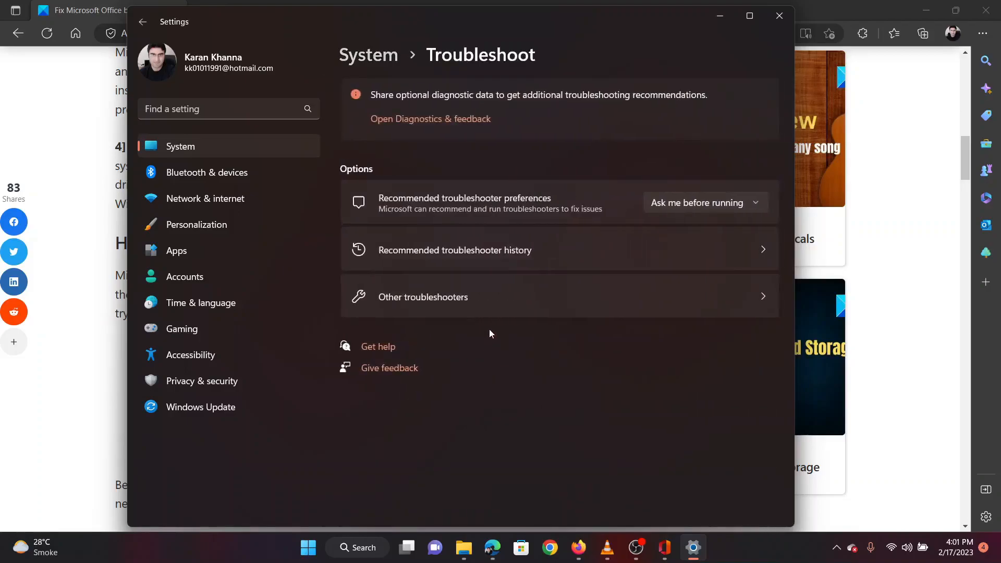
left_click(422, 297)
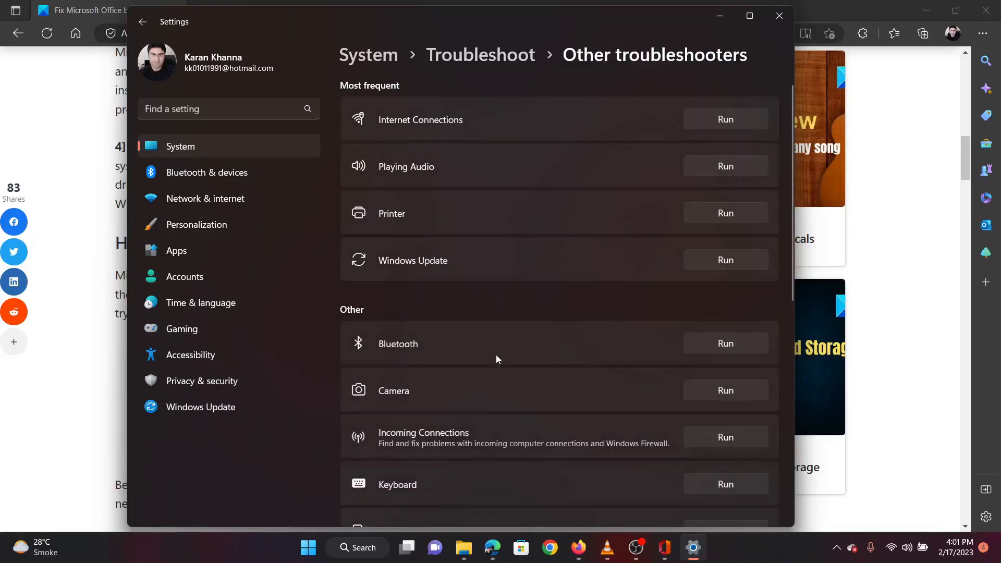
left_click(725, 354)
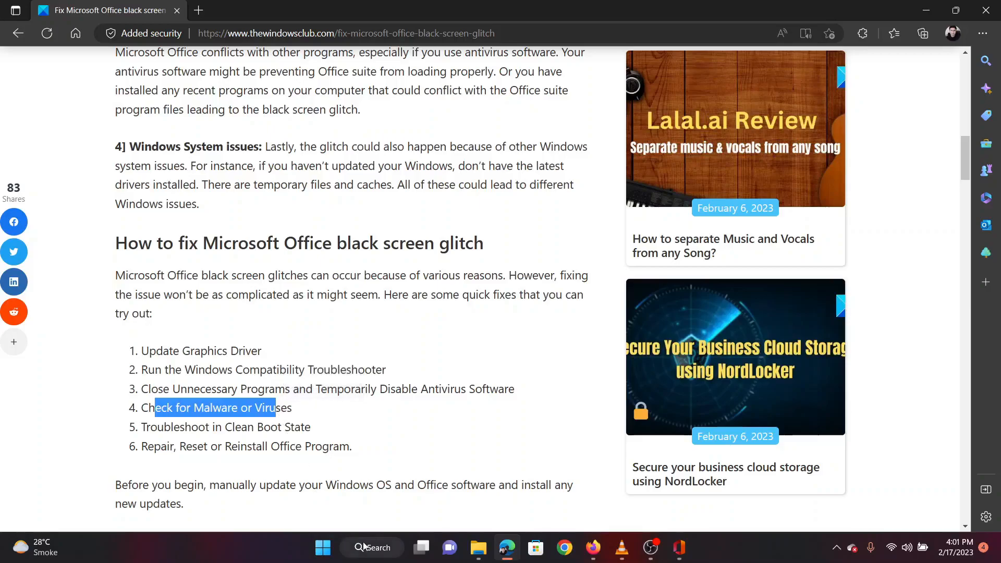
- Launch Windows Security and run a Quick scan under Virus & threat protection
left_click(372, 547)
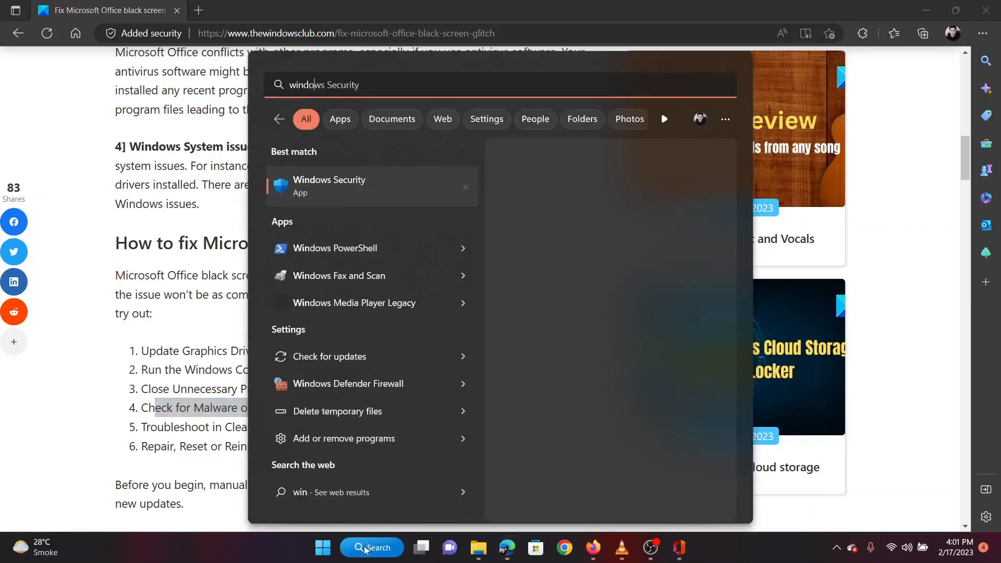
left_click(329, 185)
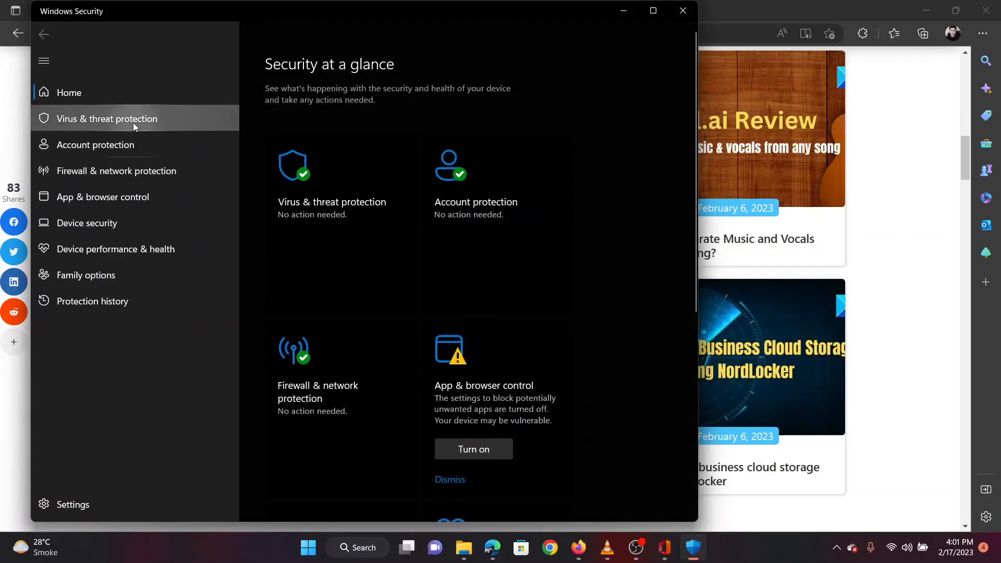
left_click(106, 119)
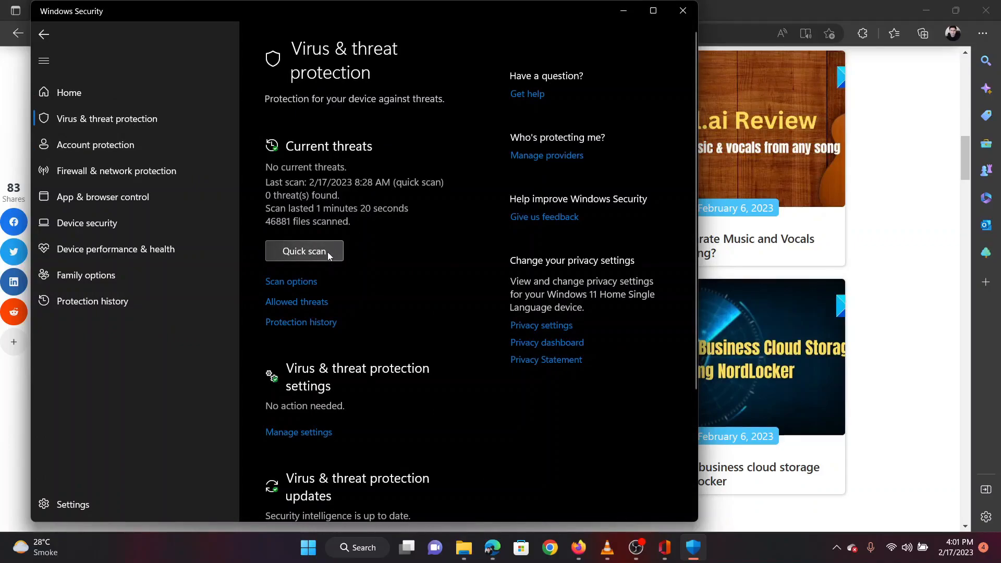
left_click(305, 250)
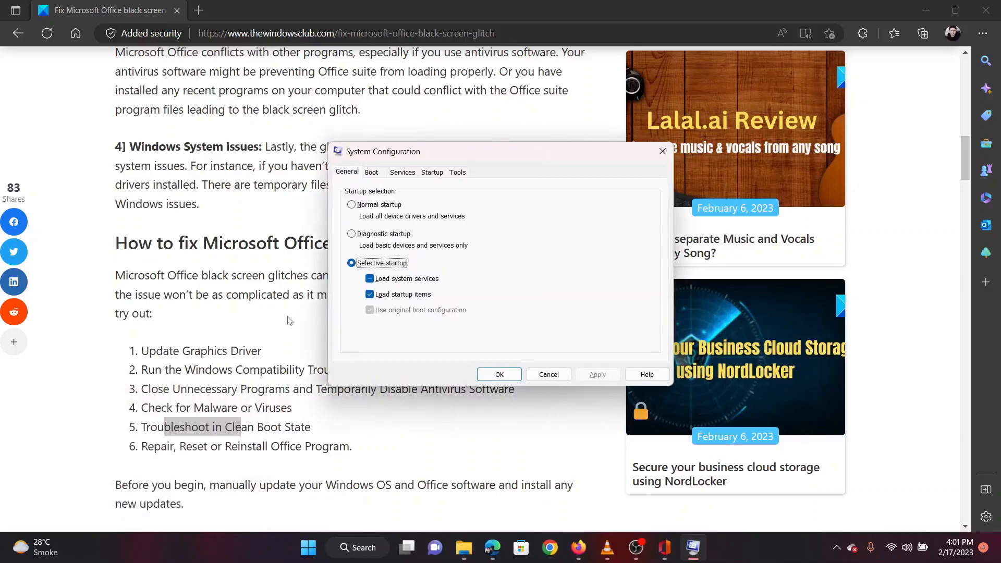
mouse_move(355, 191)
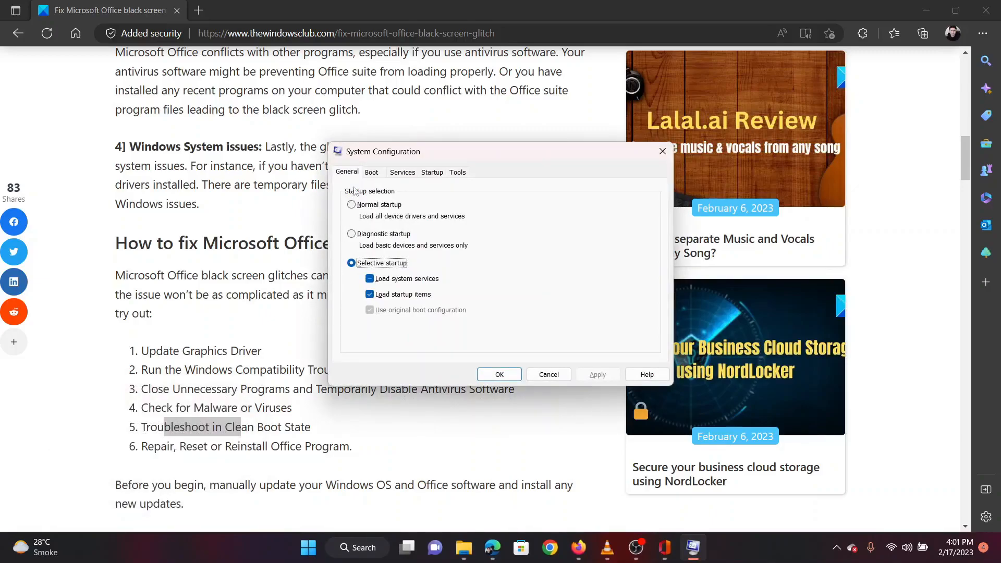
- In msconfig Services, hide Microsoft services, disable all others, apply, and answer restart prompt
left_click(402, 171)
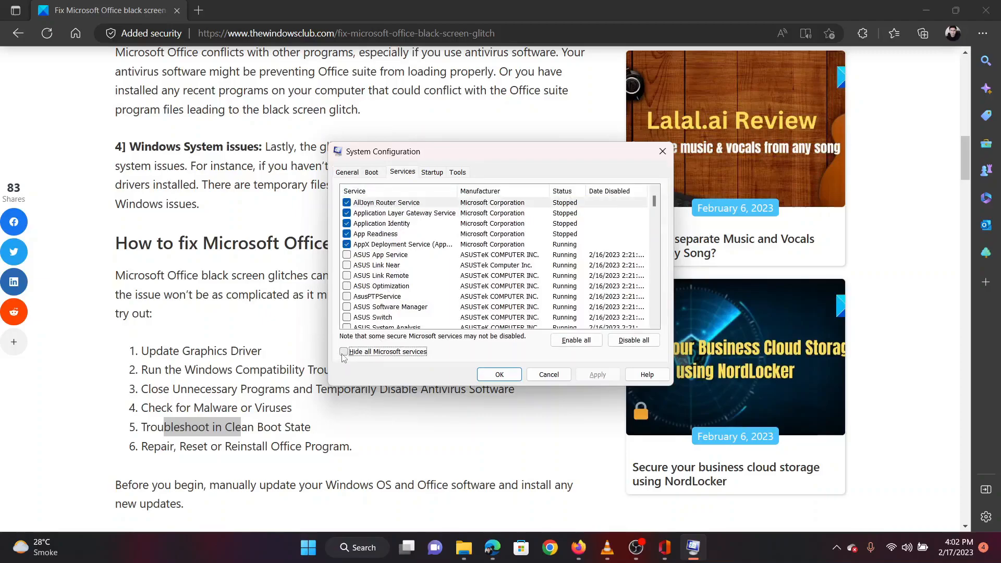
left_click(344, 352)
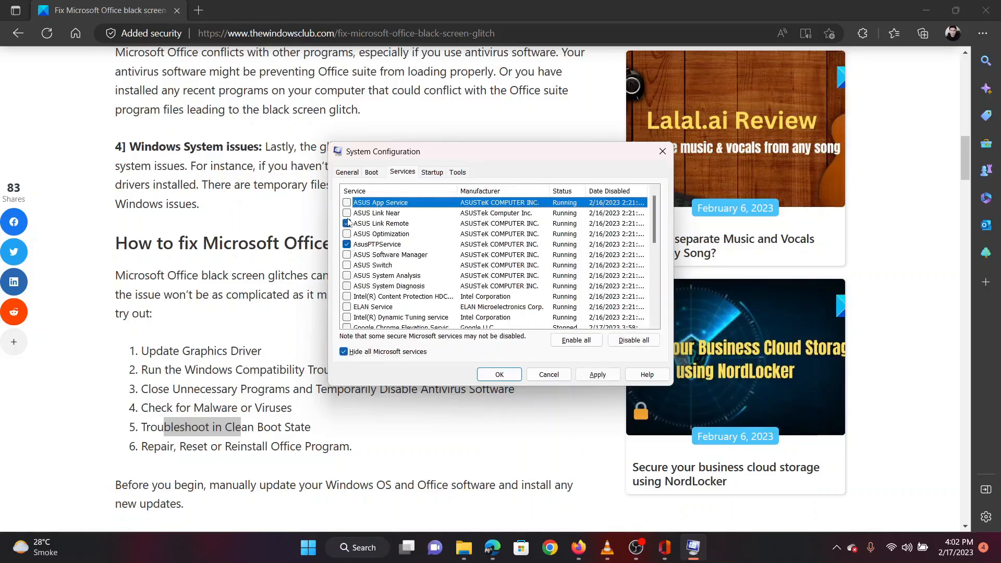
left_click(632, 339)
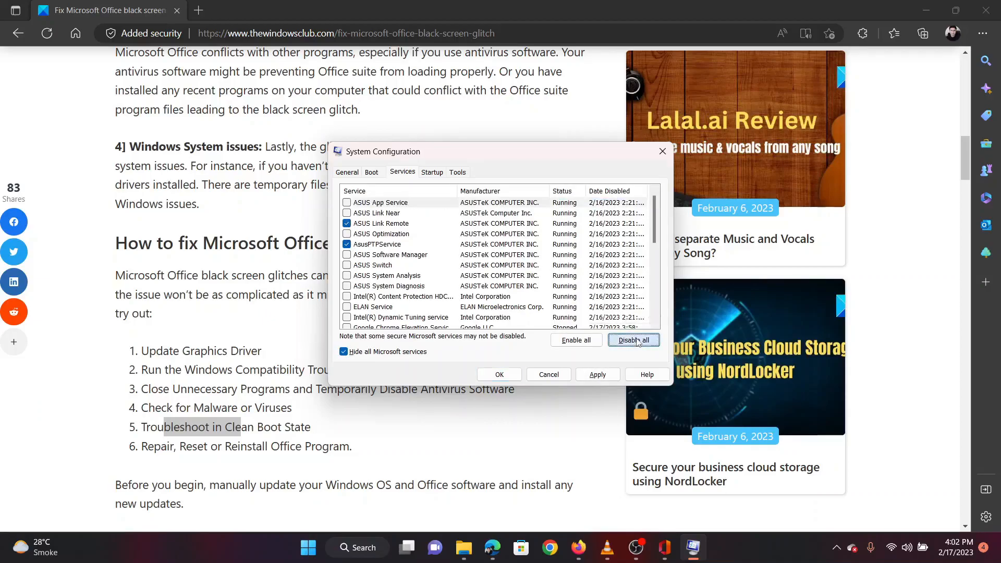
left_click(632, 339)
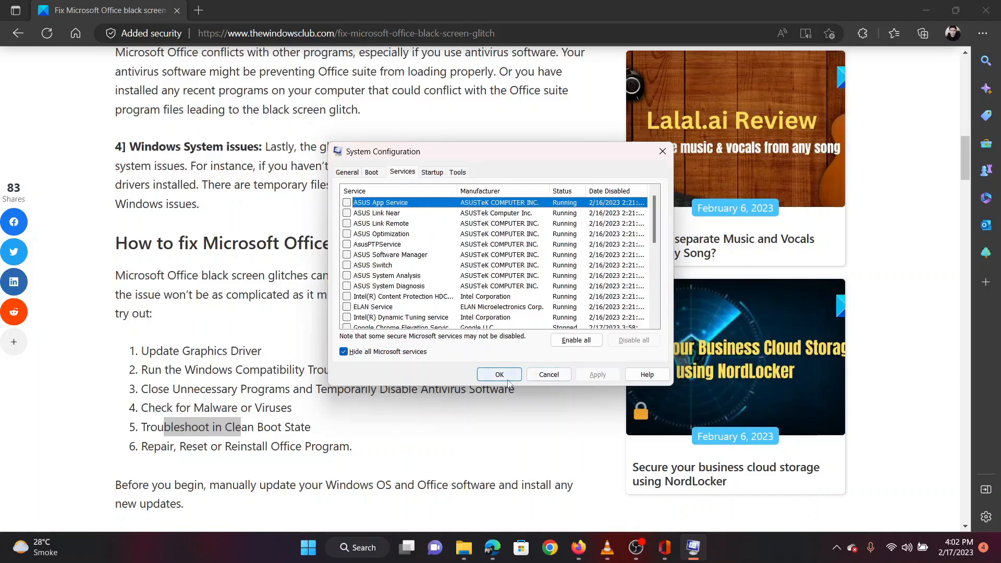
left_click(499, 375)
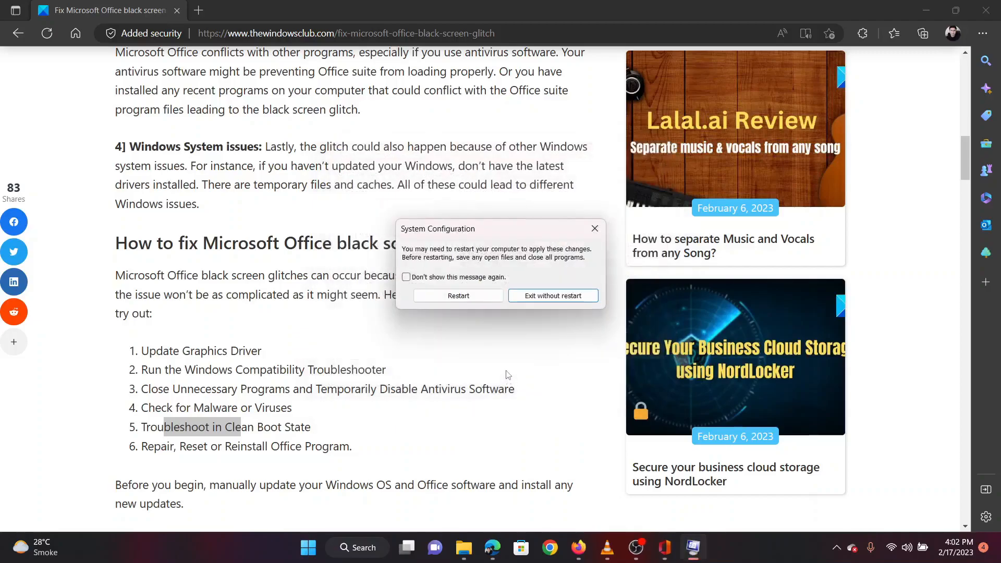
mouse_move(424, 303)
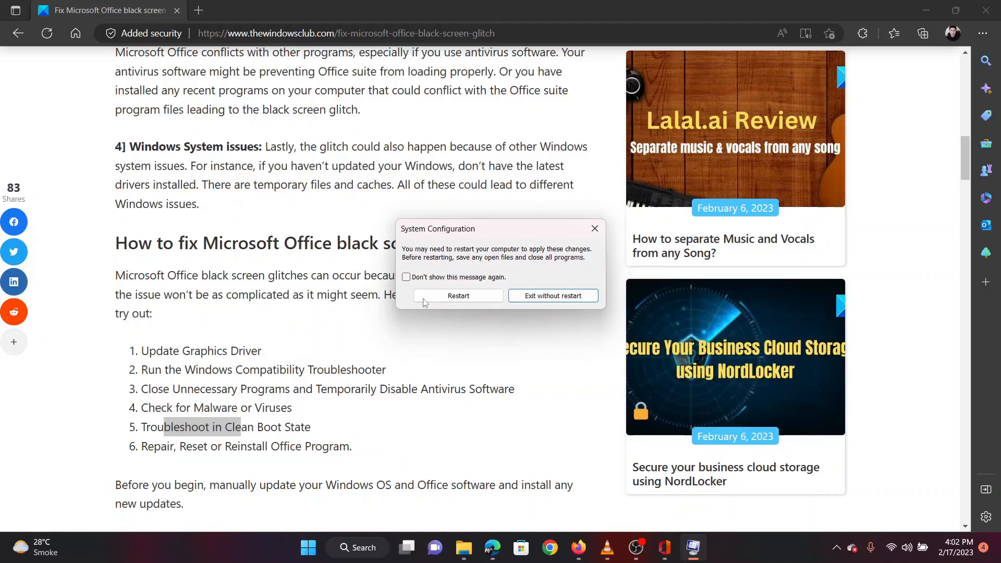
left_click(552, 295)
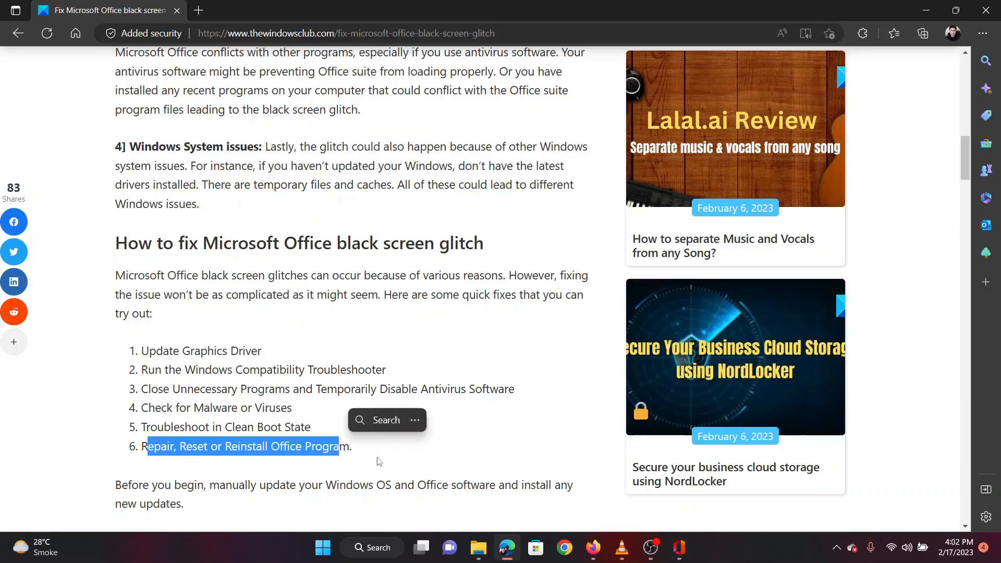
- Open Settings to Apps > Installed apps and scroll the app list
left_click(388, 474)
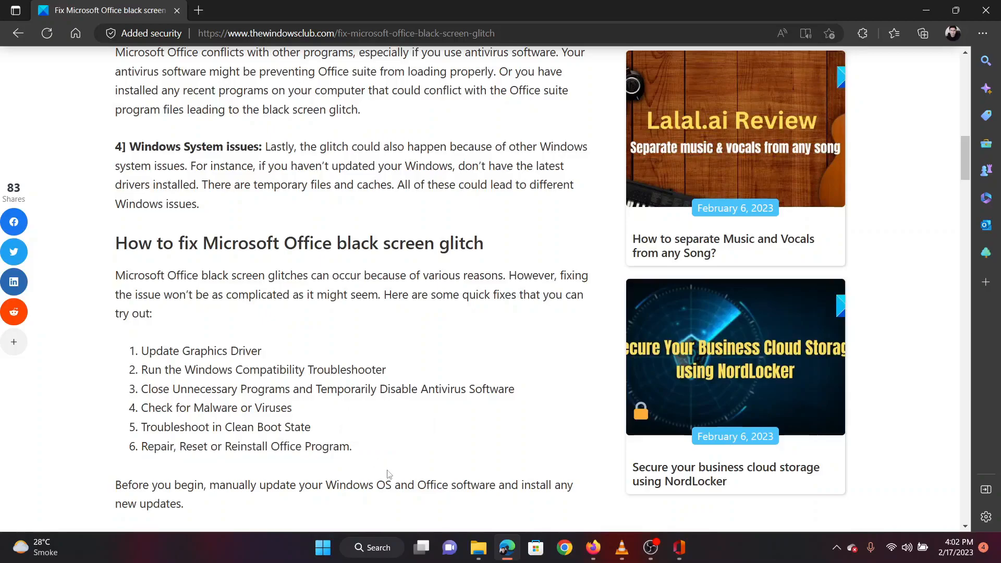
right_click(322, 548)
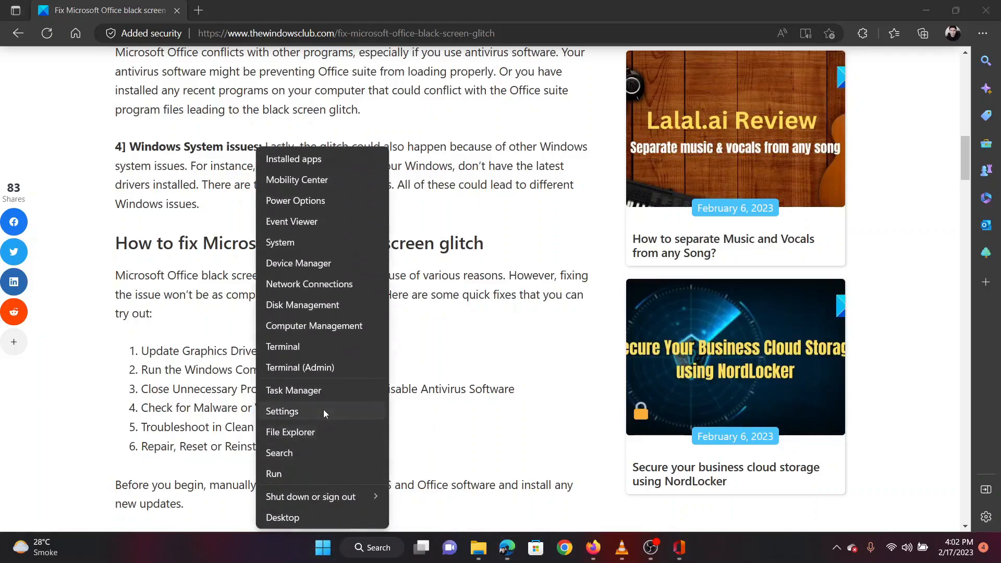
left_click(281, 412)
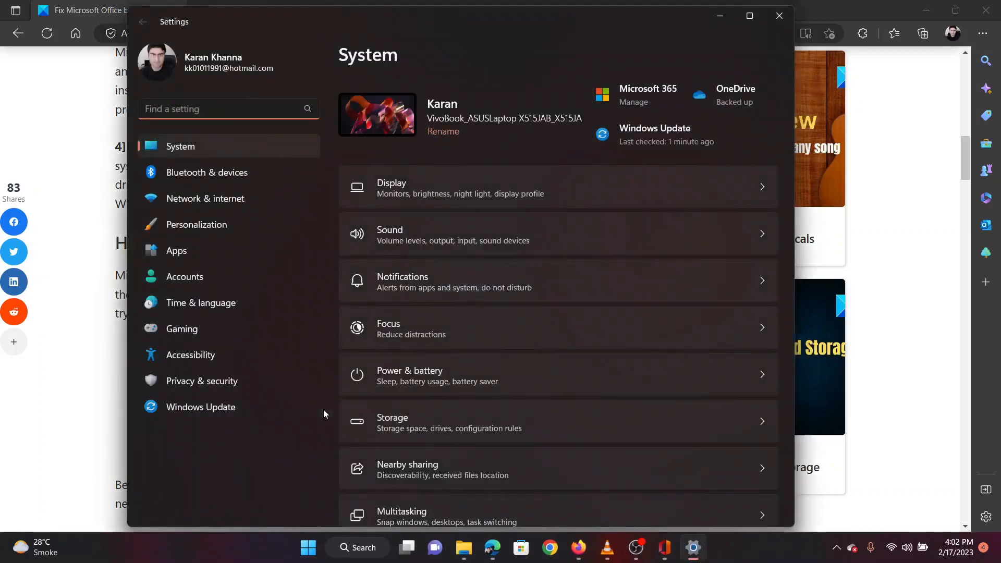
mouse_move(243, 172)
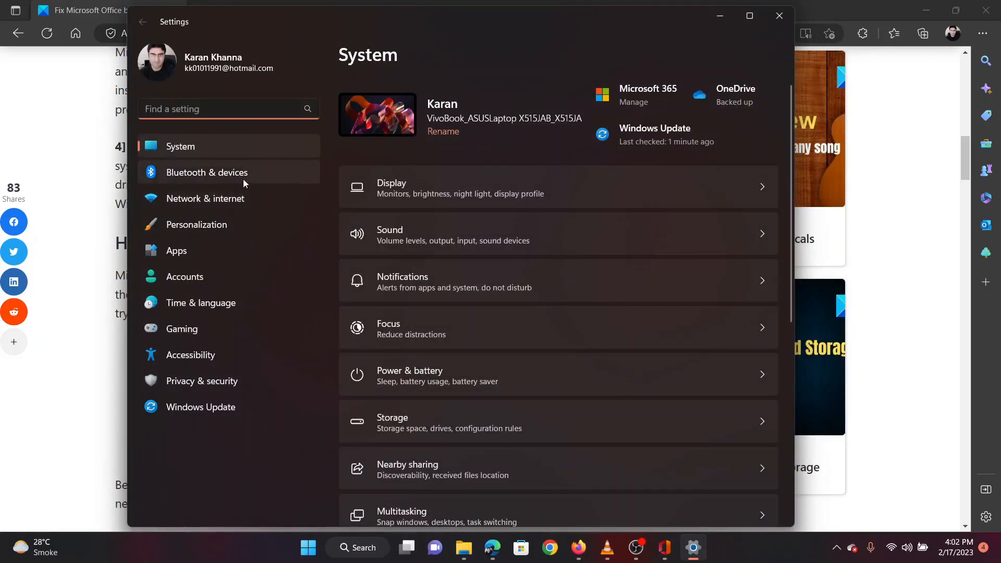
left_click(176, 251)
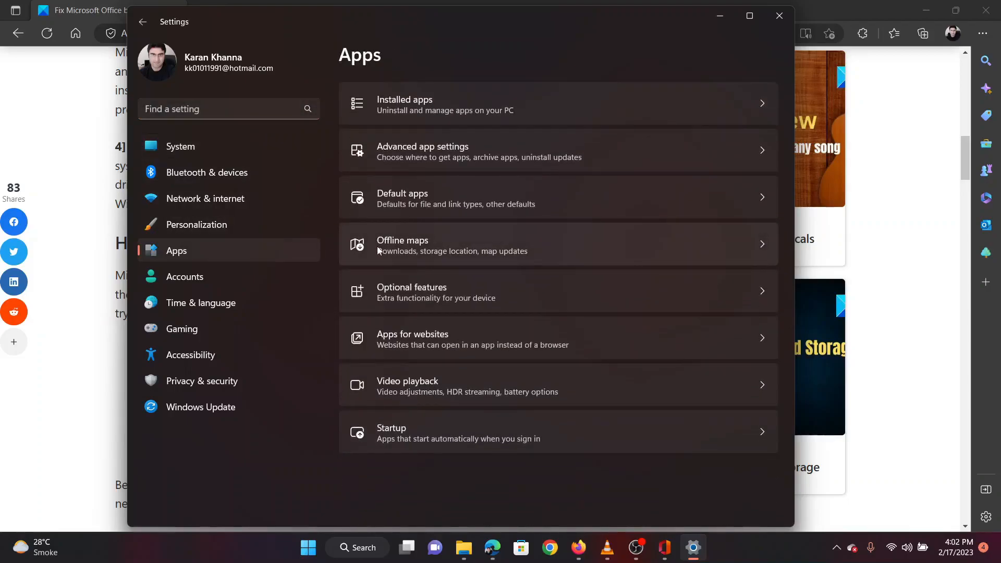
left_click(558, 104)
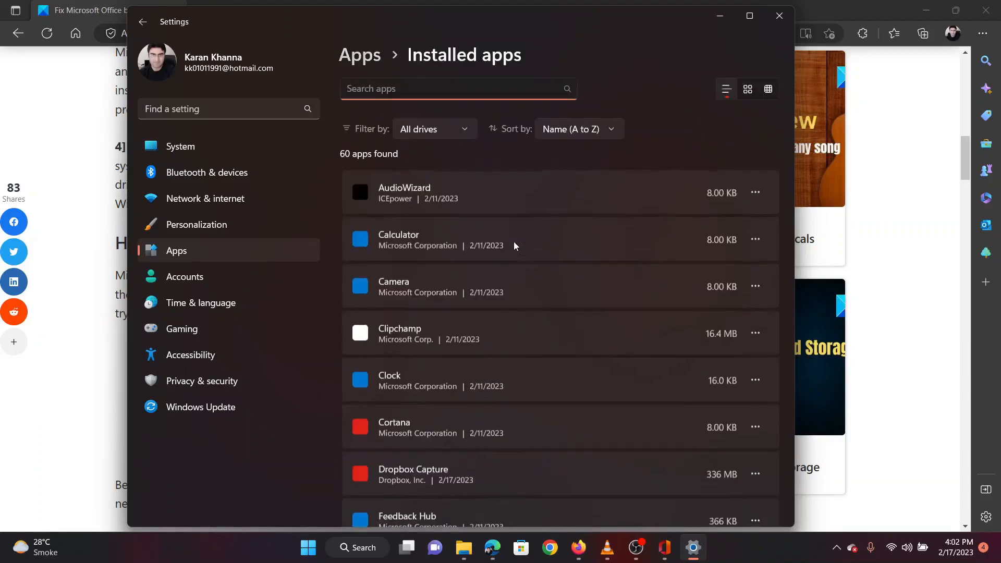
scroll("down", 3)
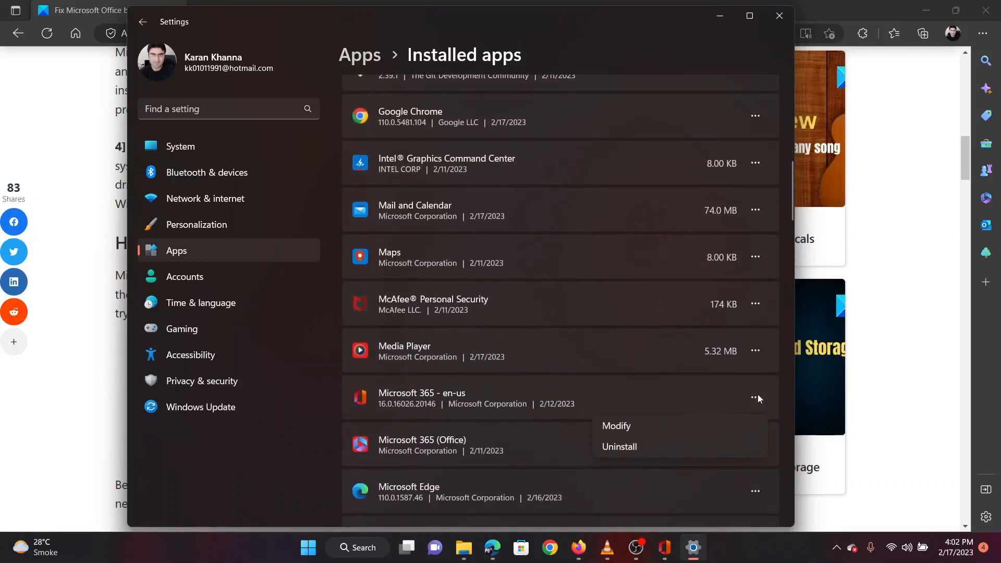
mouse_move(629, 413)
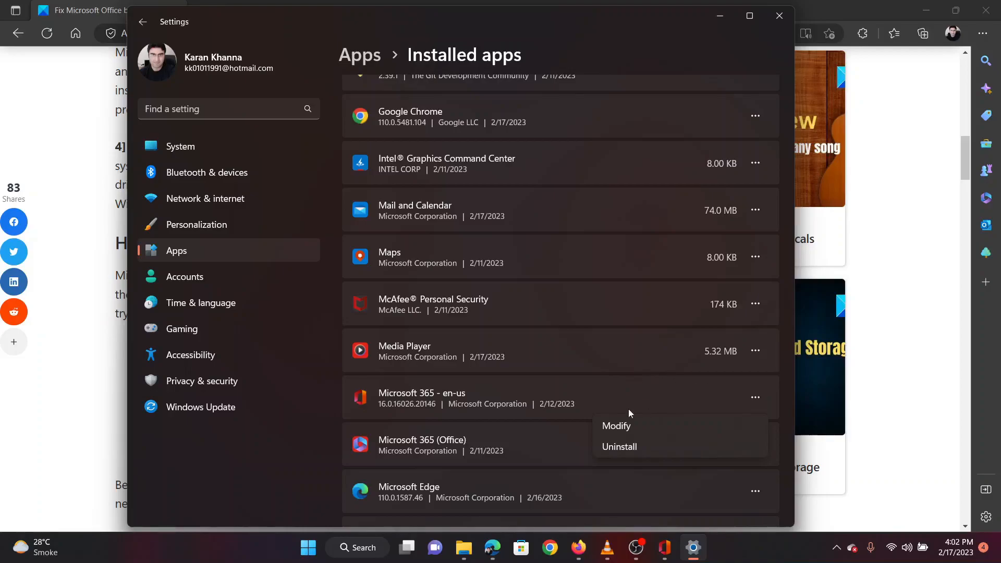
- Run Online Repair on Microsoft 365 - en-us via its Modify option
left_click(617, 426)
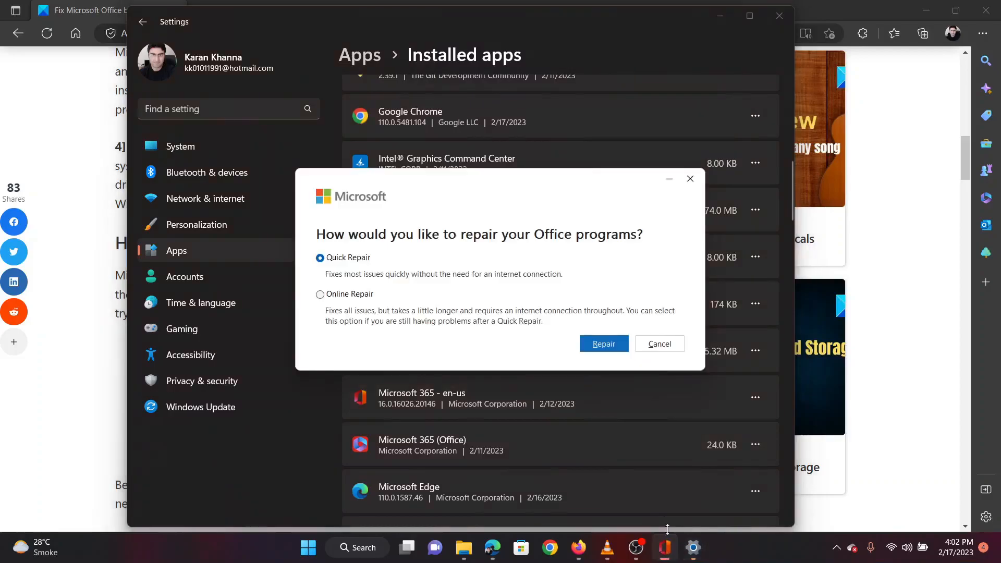
left_click(320, 294)
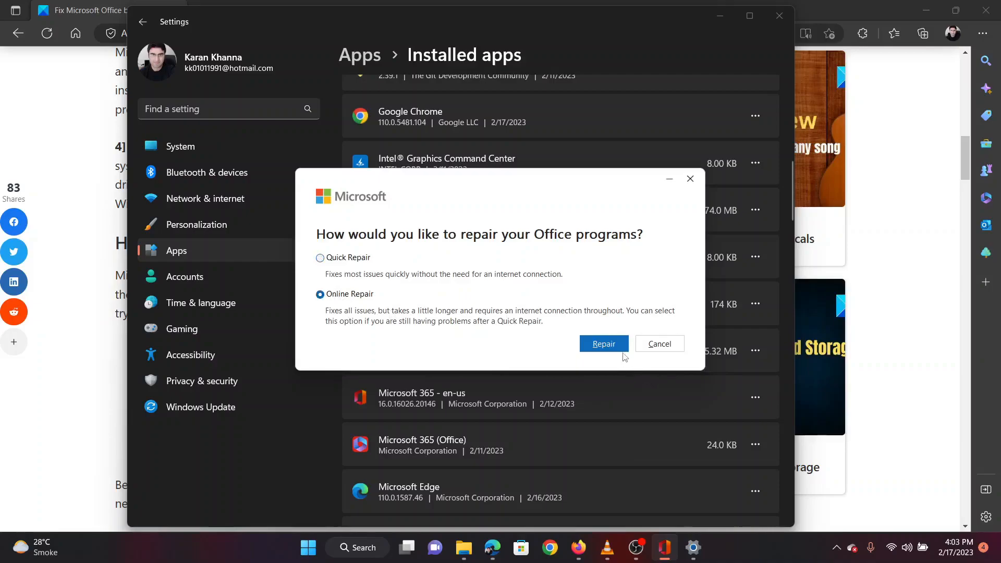
left_click(603, 344)
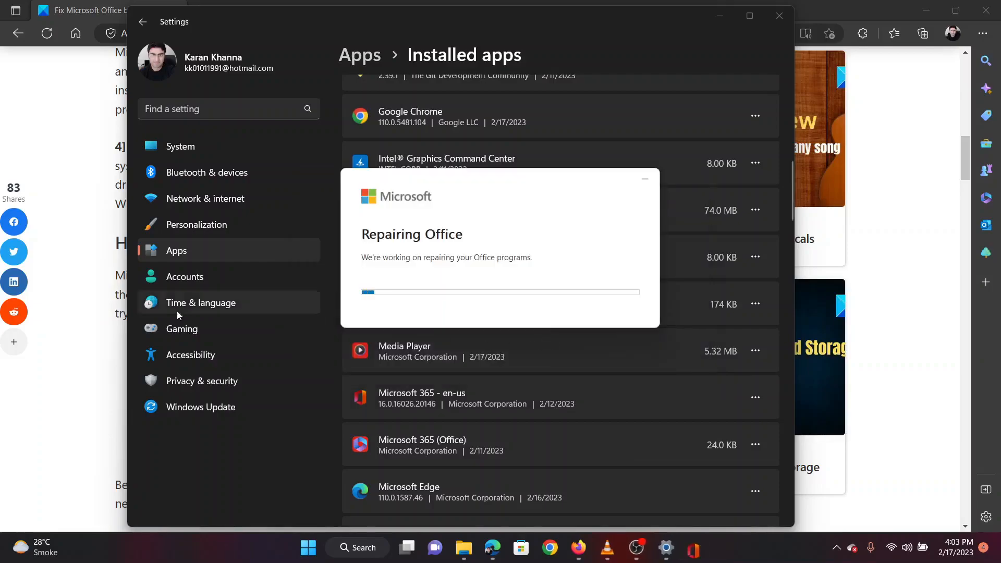